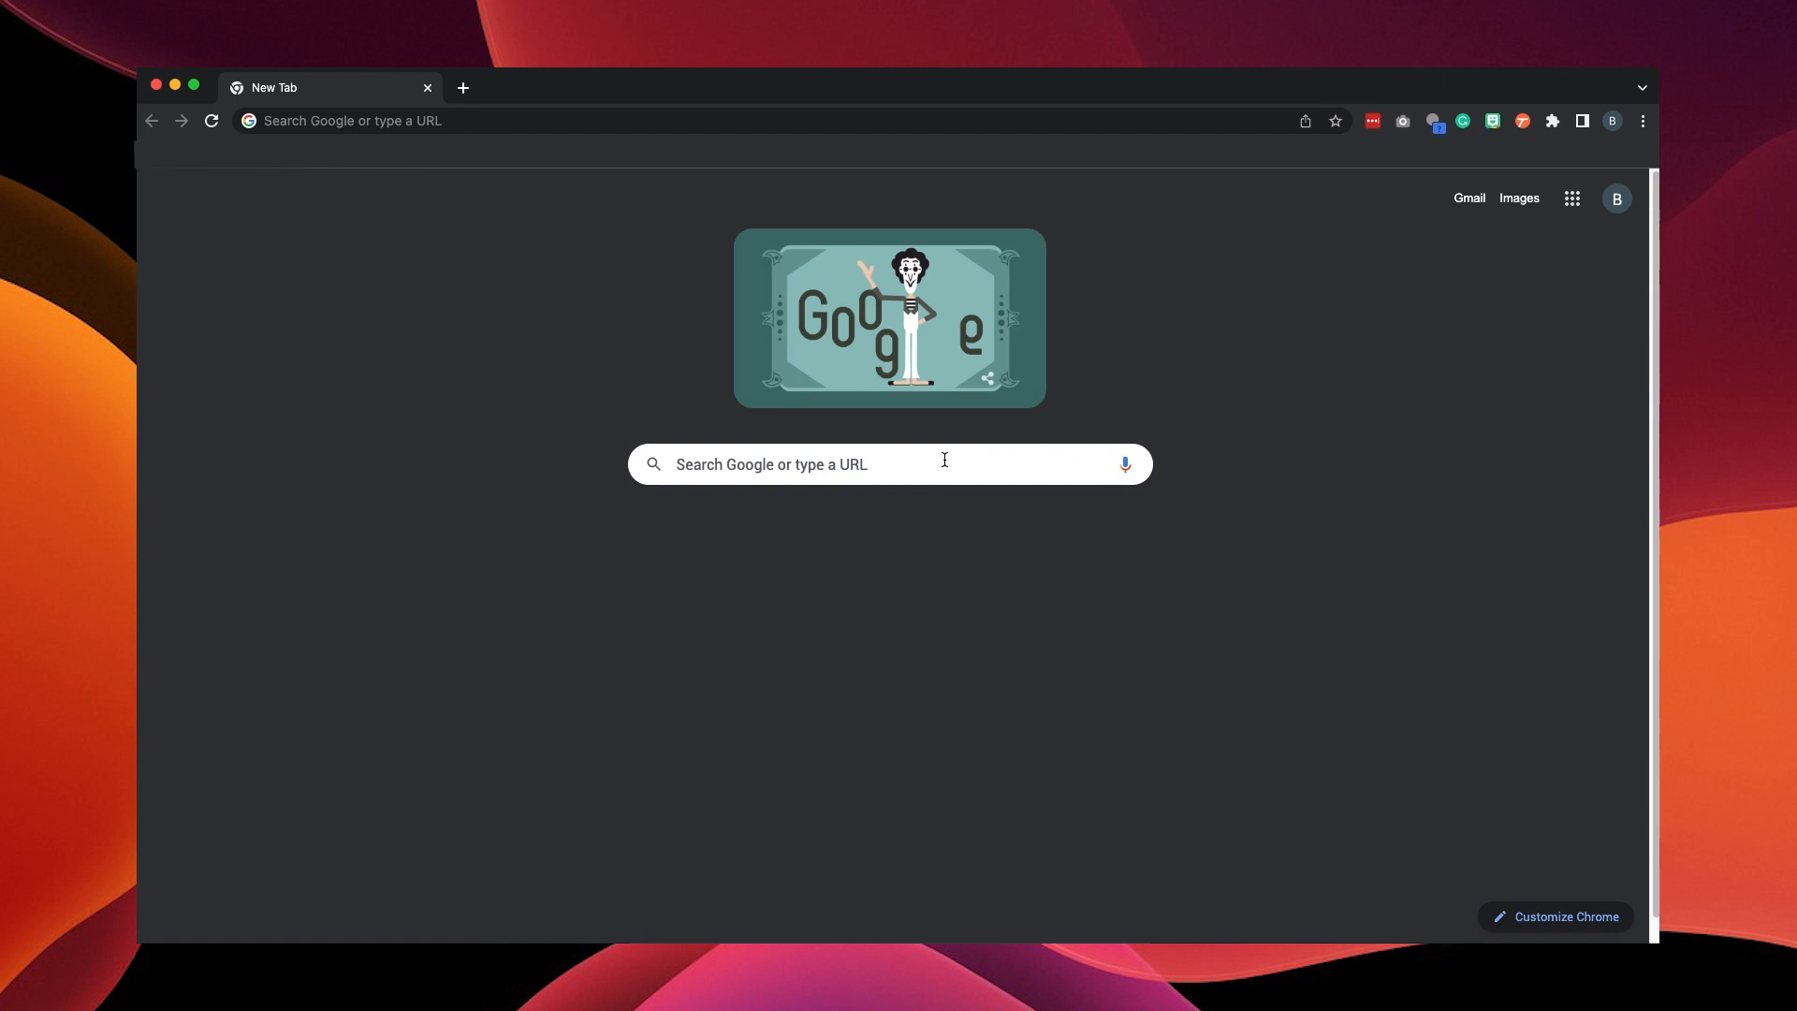
Enter figma.com in the Chrome address bar to load the Figma site
text(Fig)
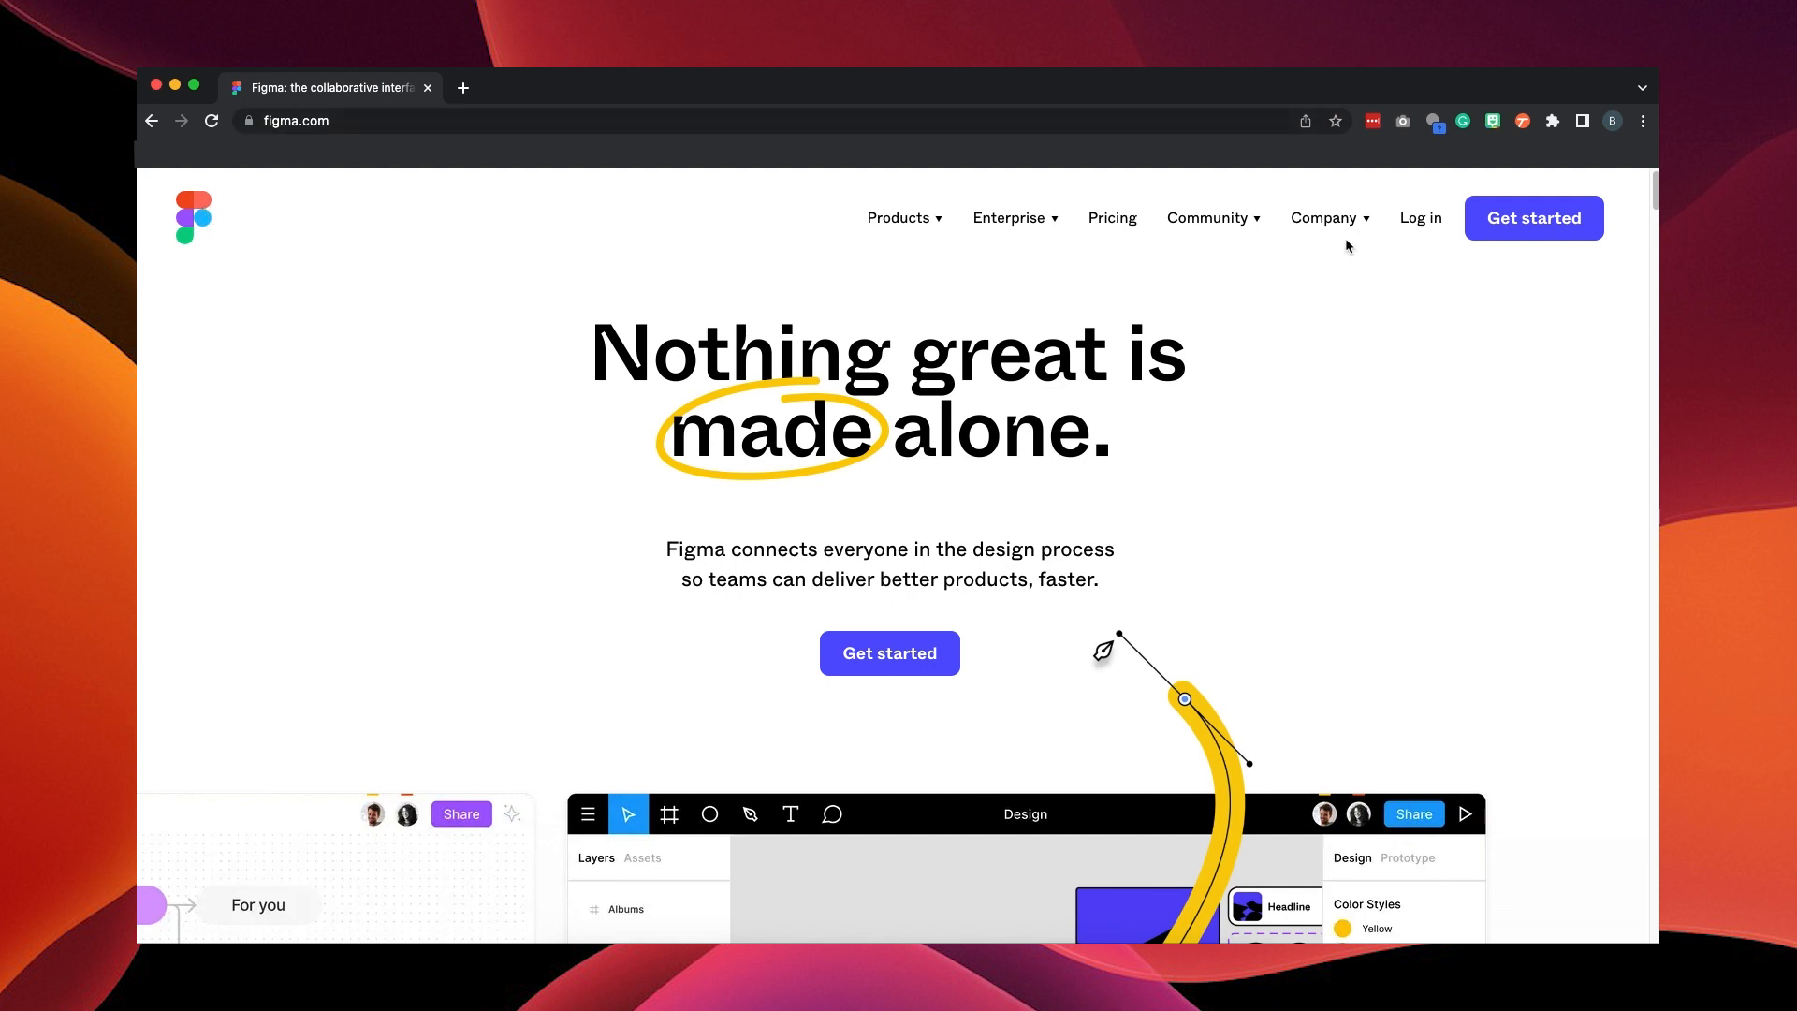
Log in to Figma with Google and create a new Untitled design file
click(1420, 218)
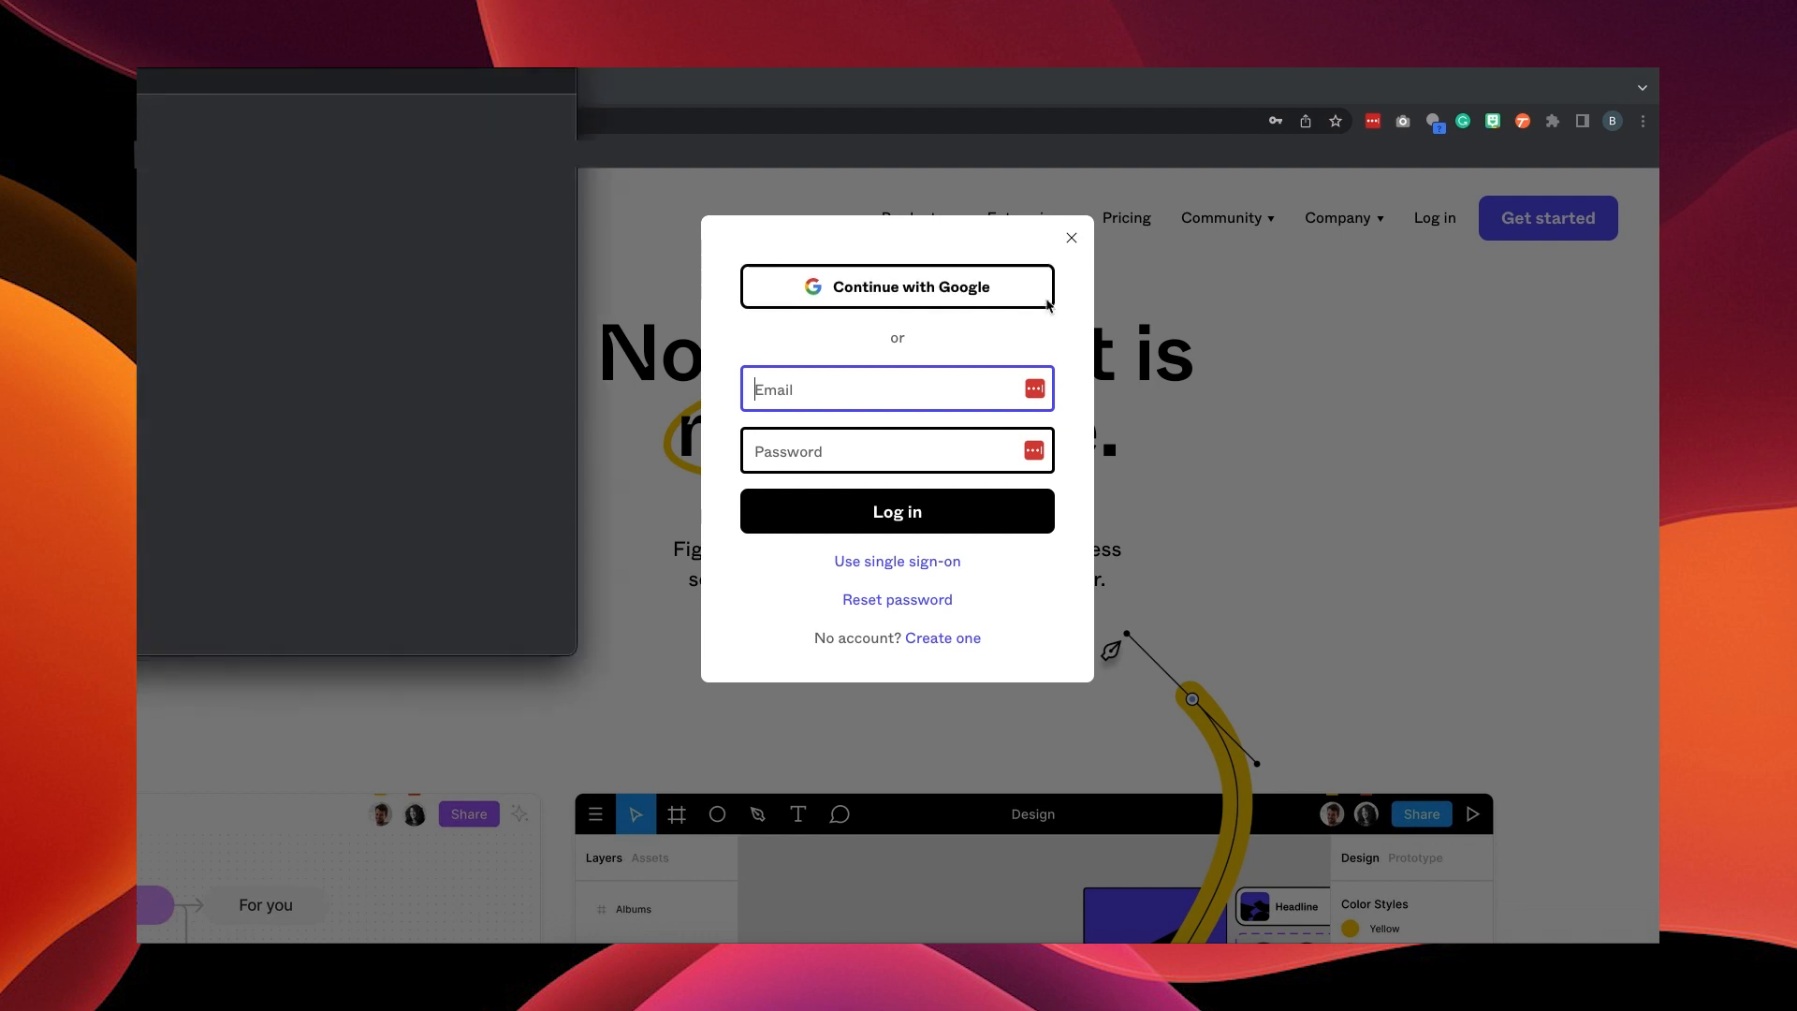
click(897, 287)
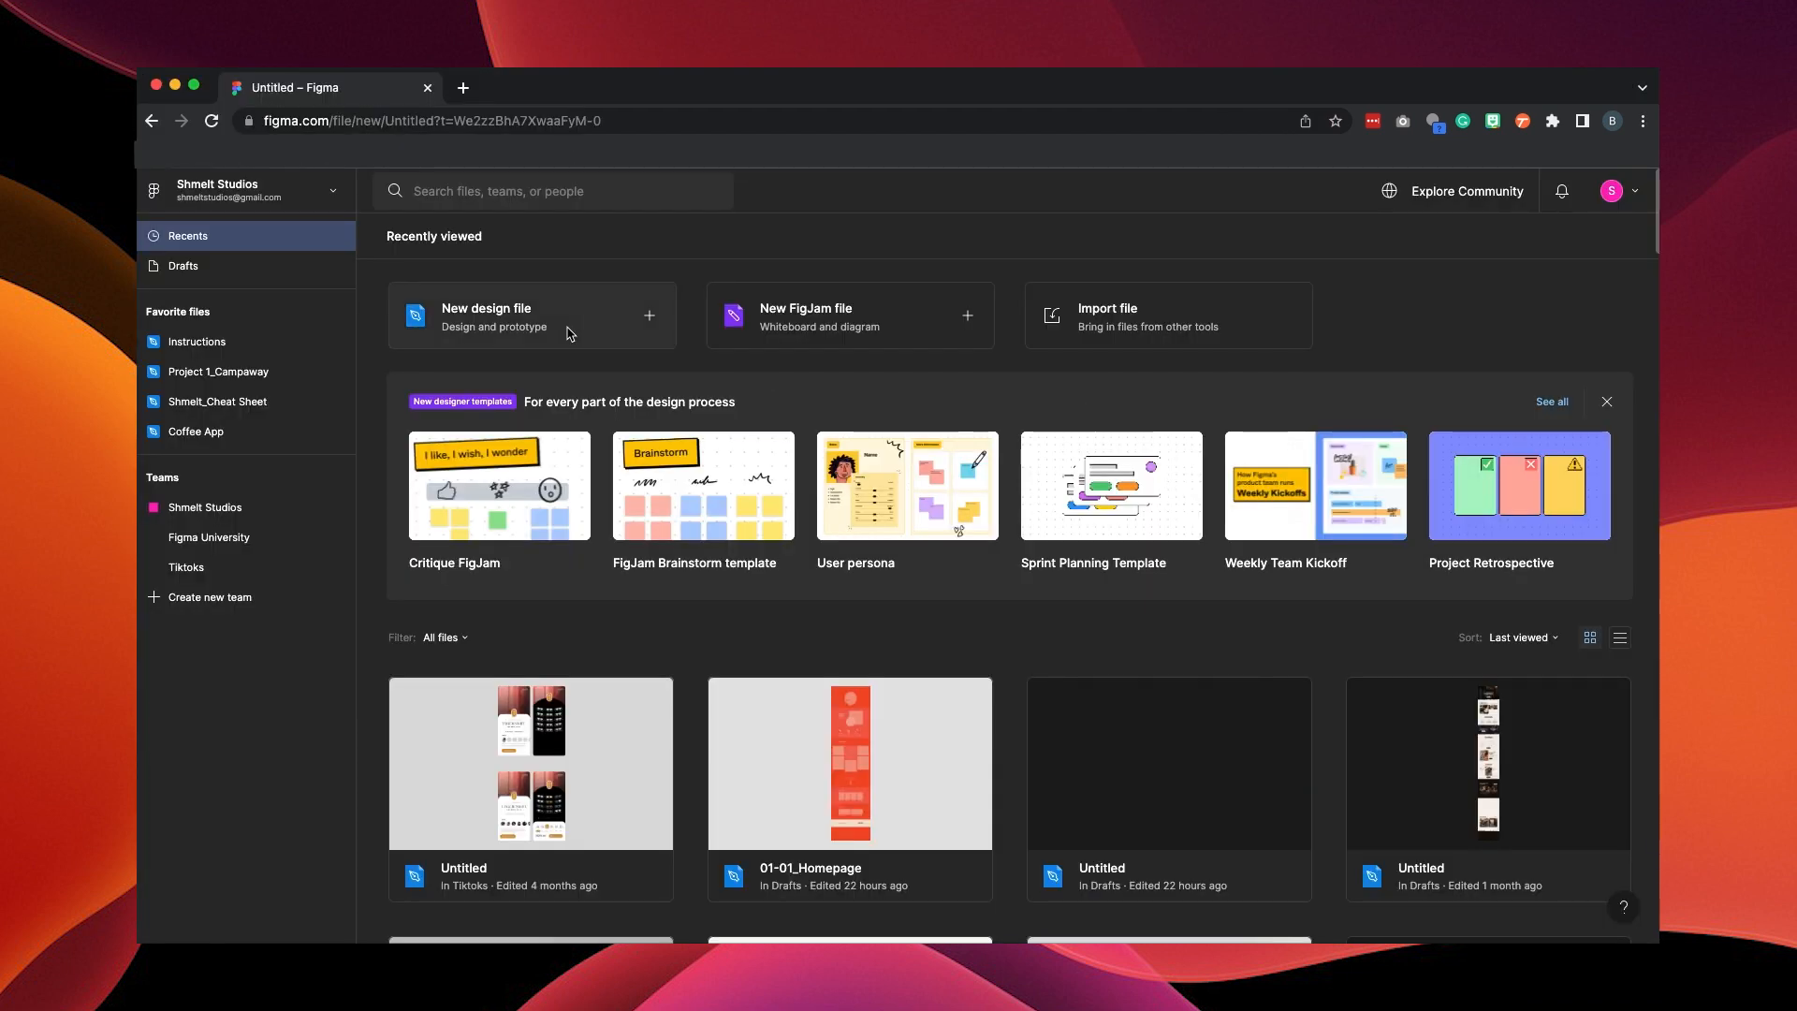
click(530, 316)
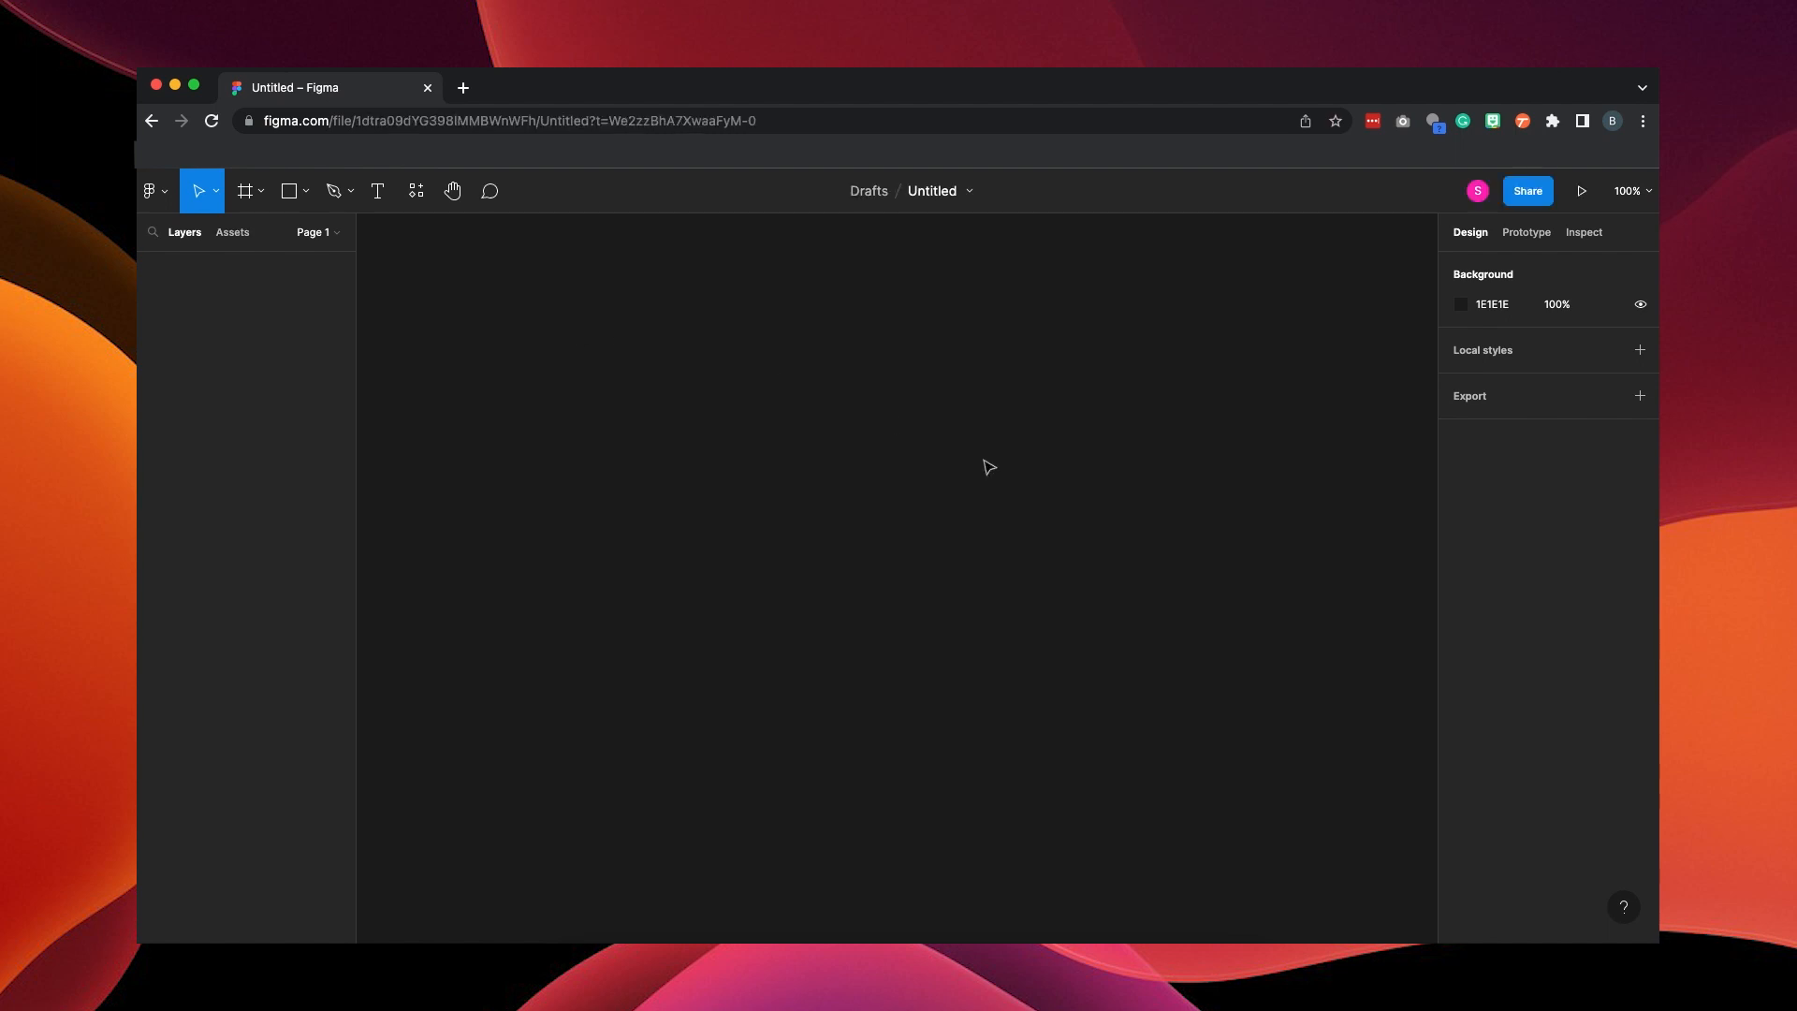
mouse_move(174, 121)
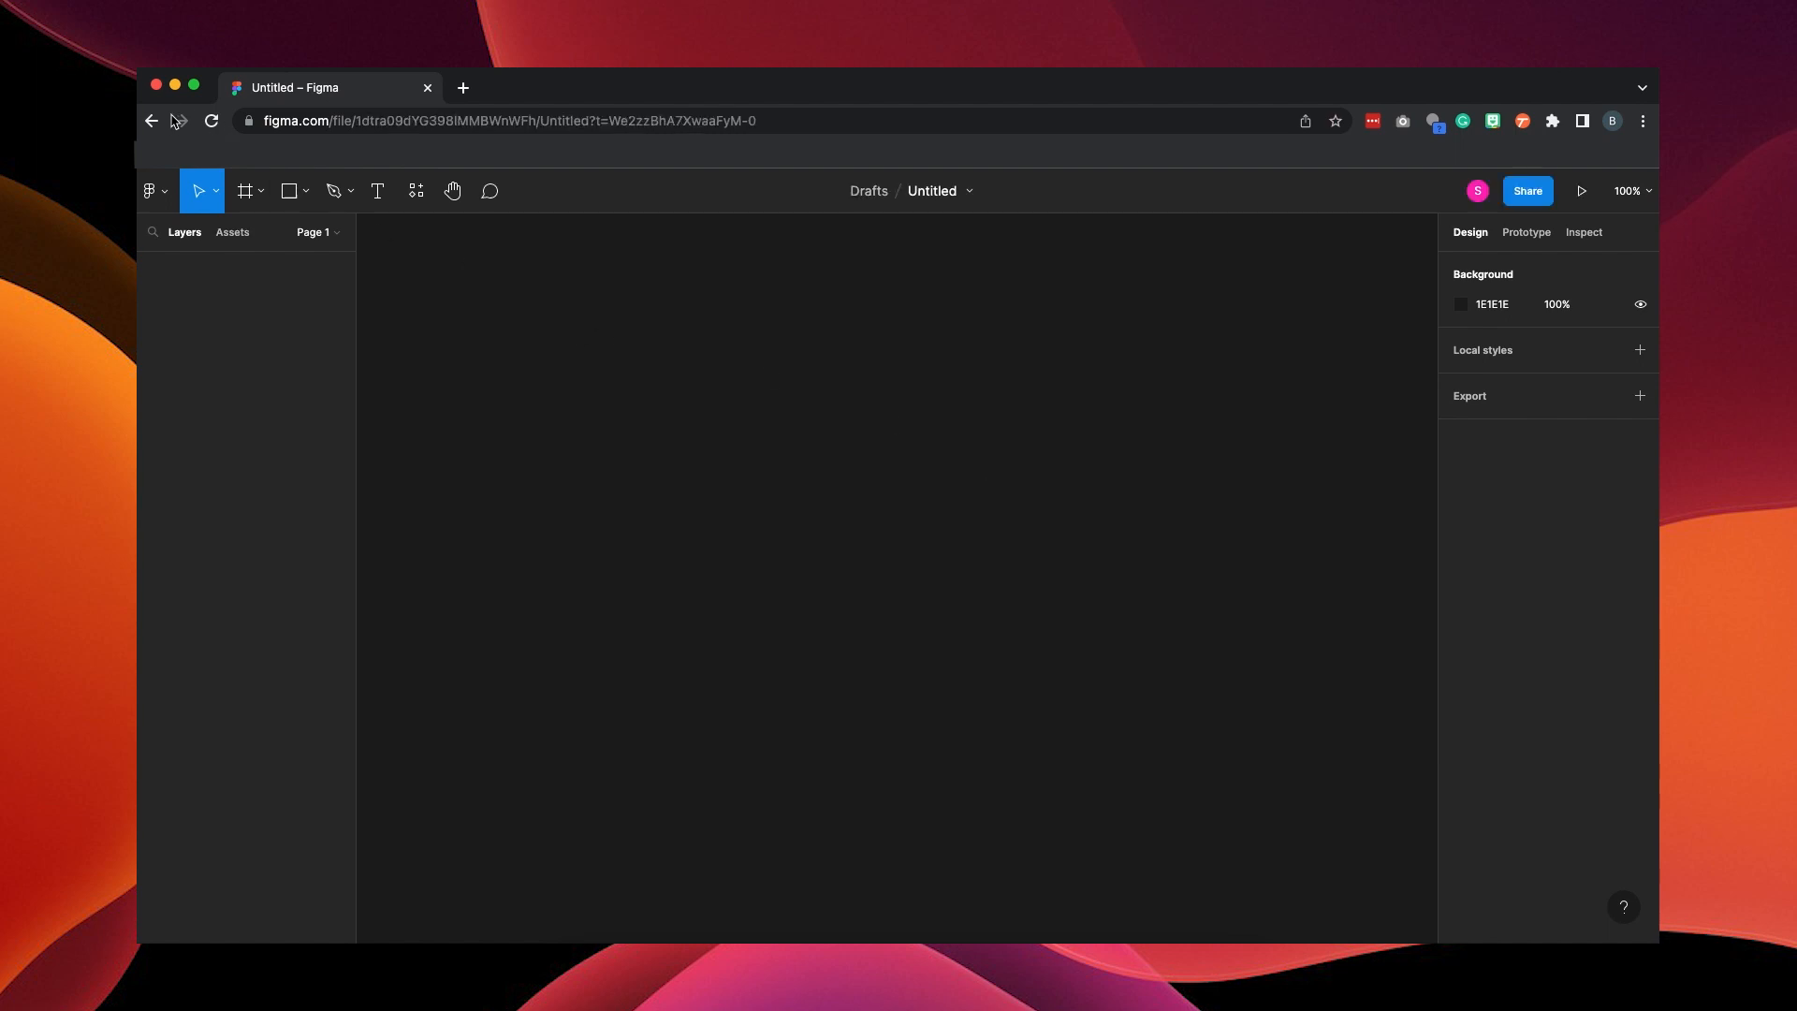
Go back to figma.com and open Downloads from the Products menu
click(150, 120)
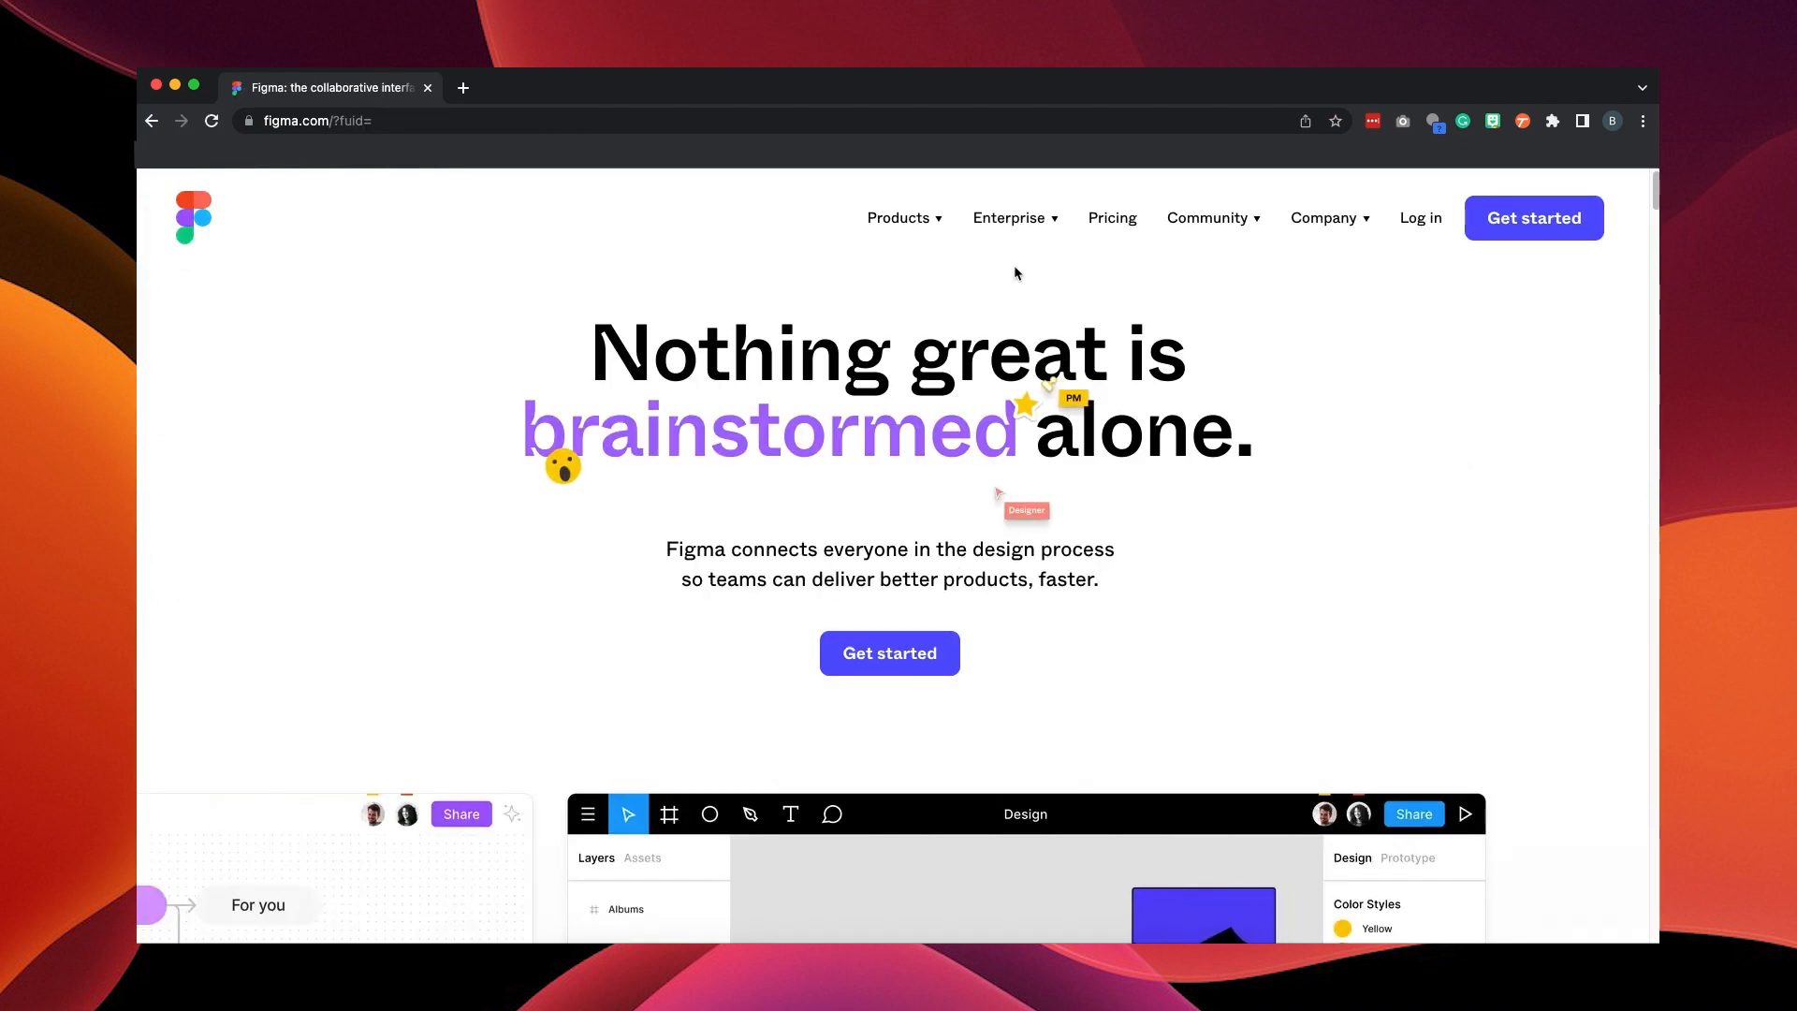
click(898, 218)
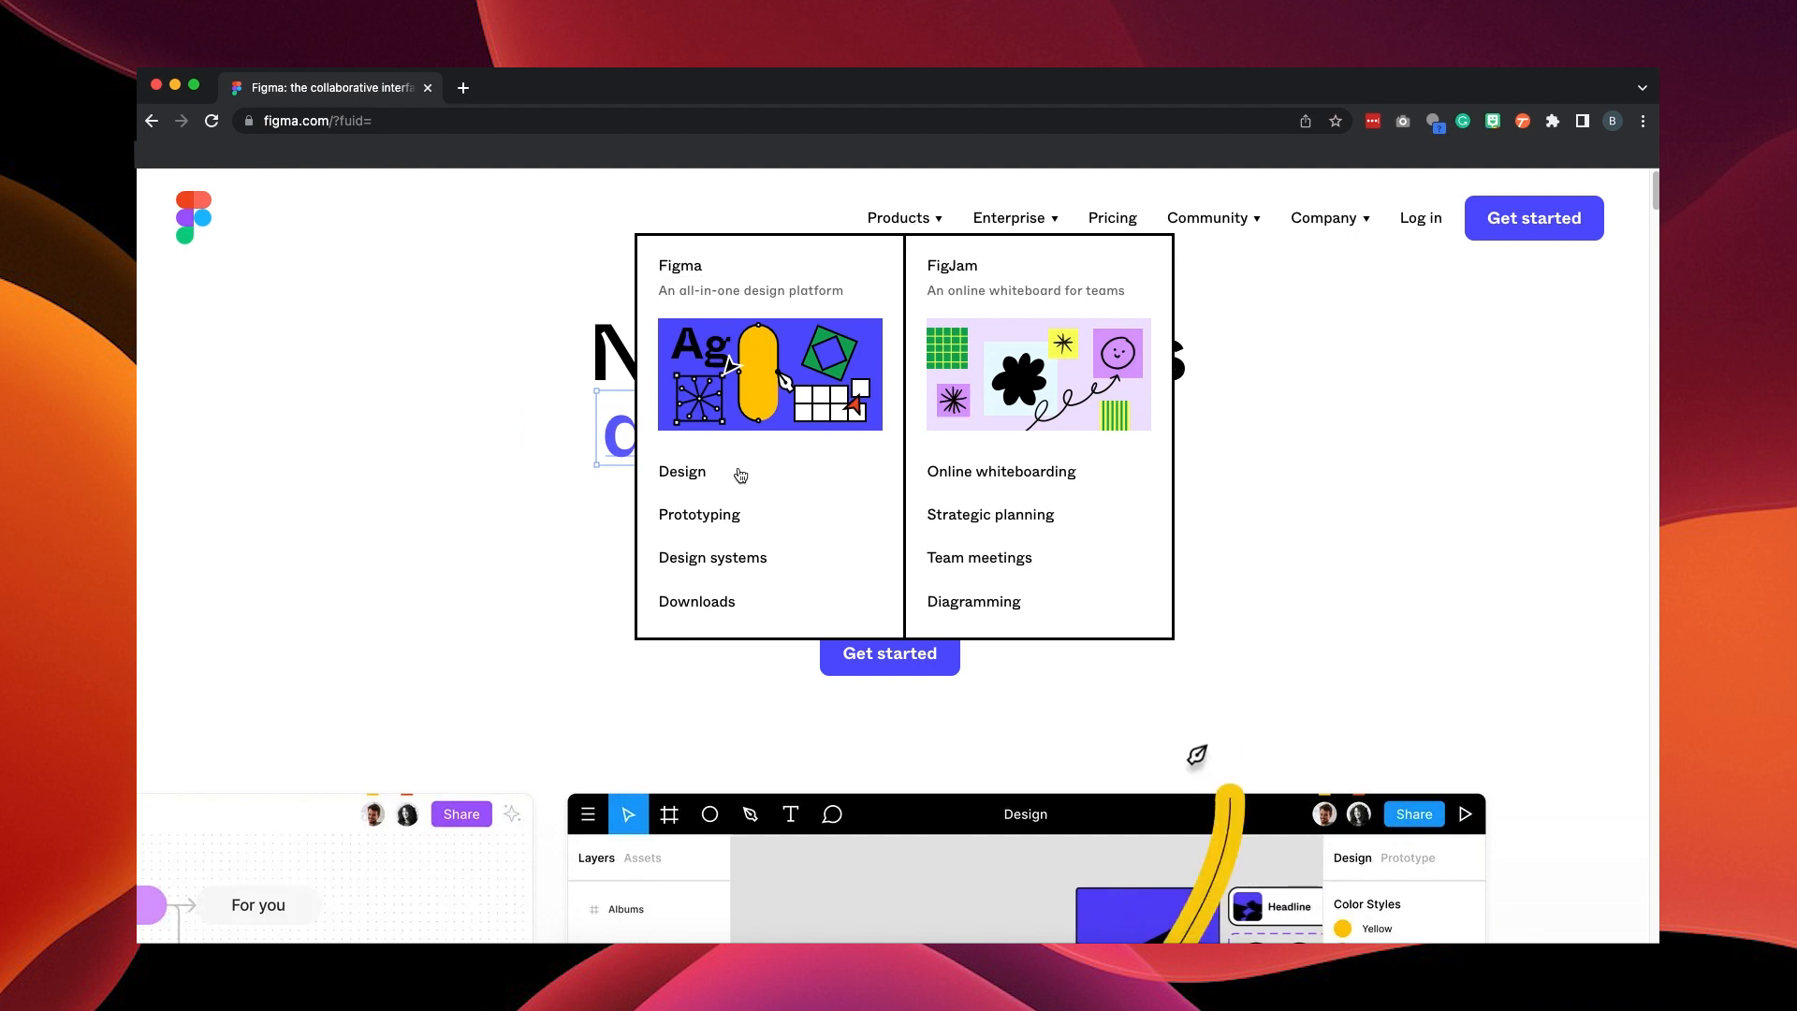
click(695, 601)
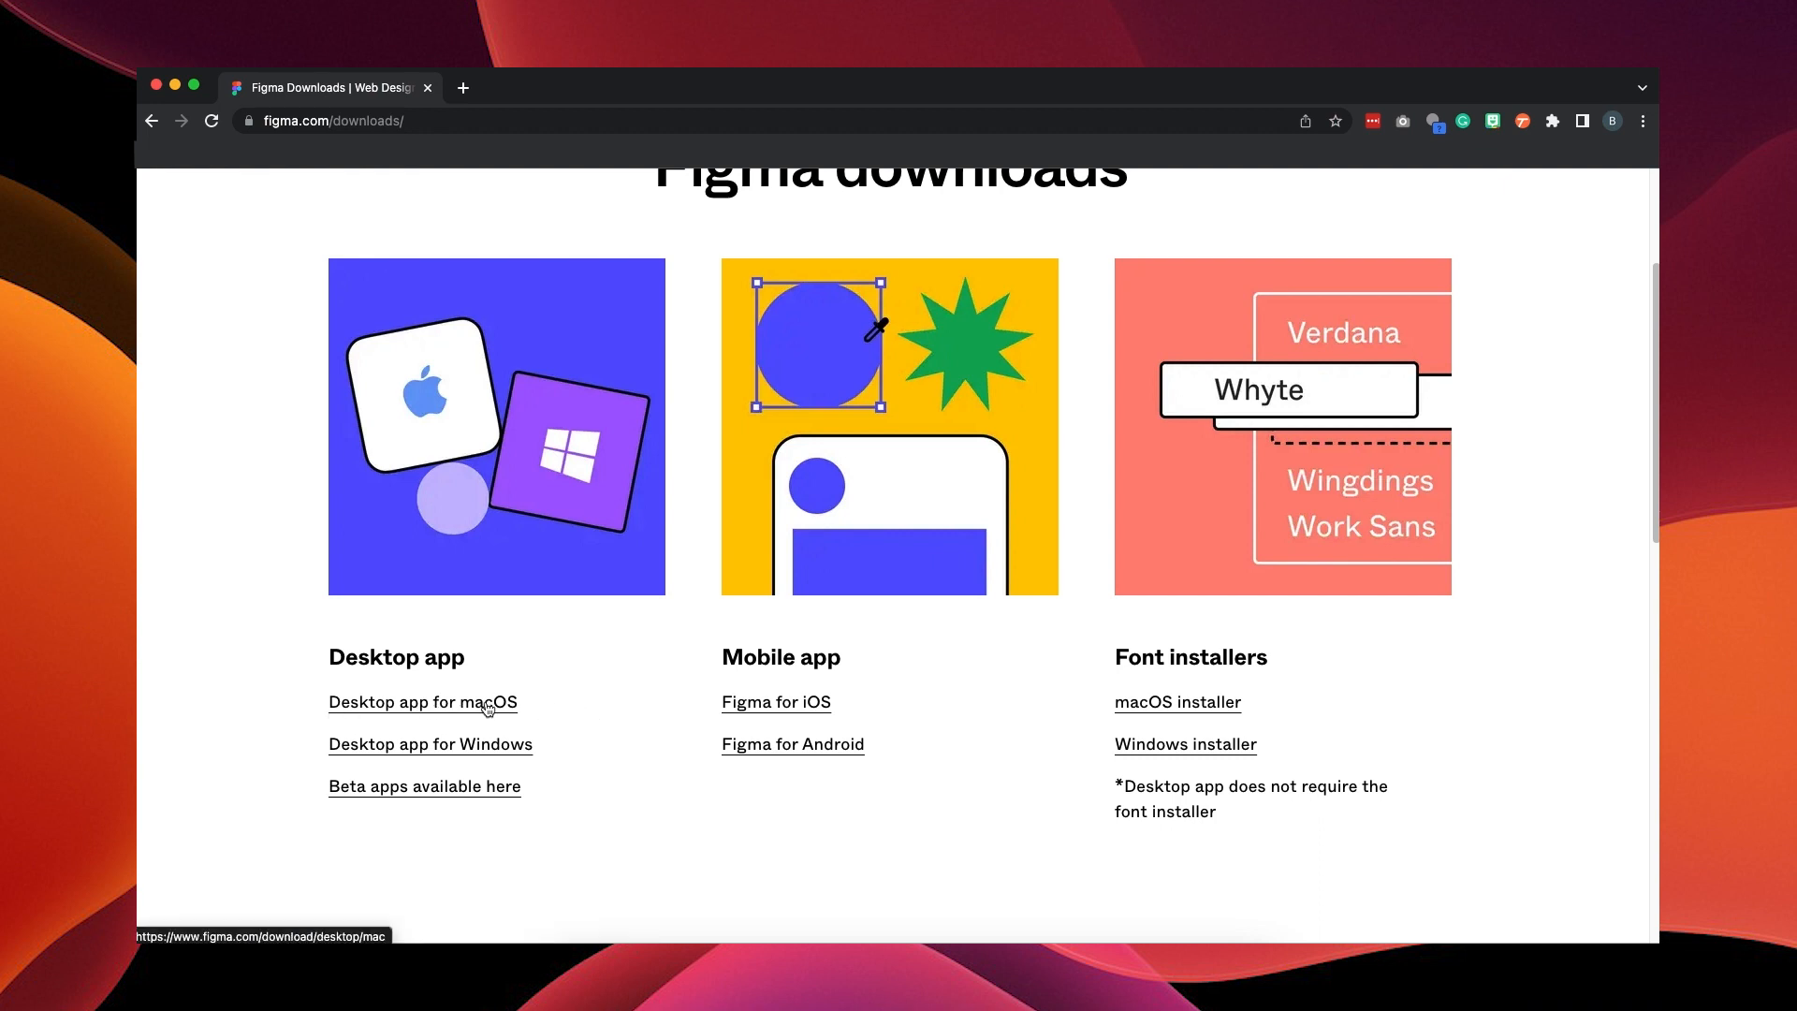
mouse_move(451, 746)
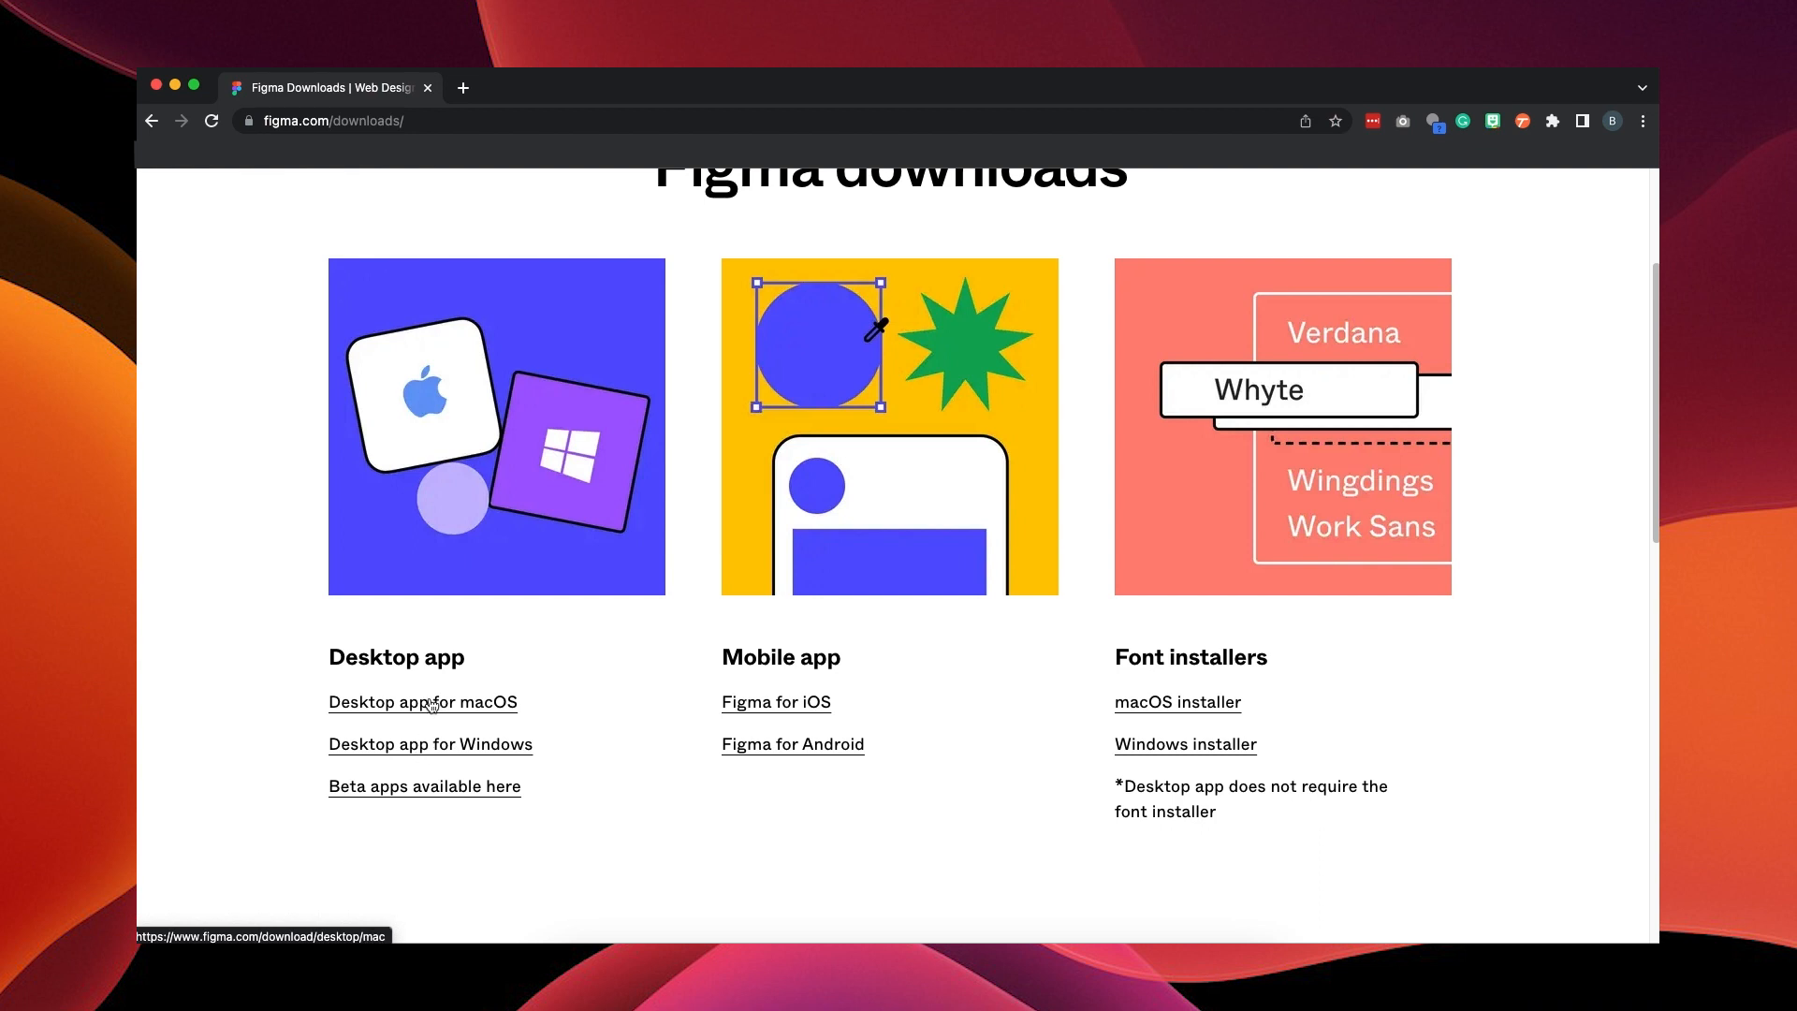
Download the Figma desktop app for macOS and open the .dmg installer
click(422, 702)
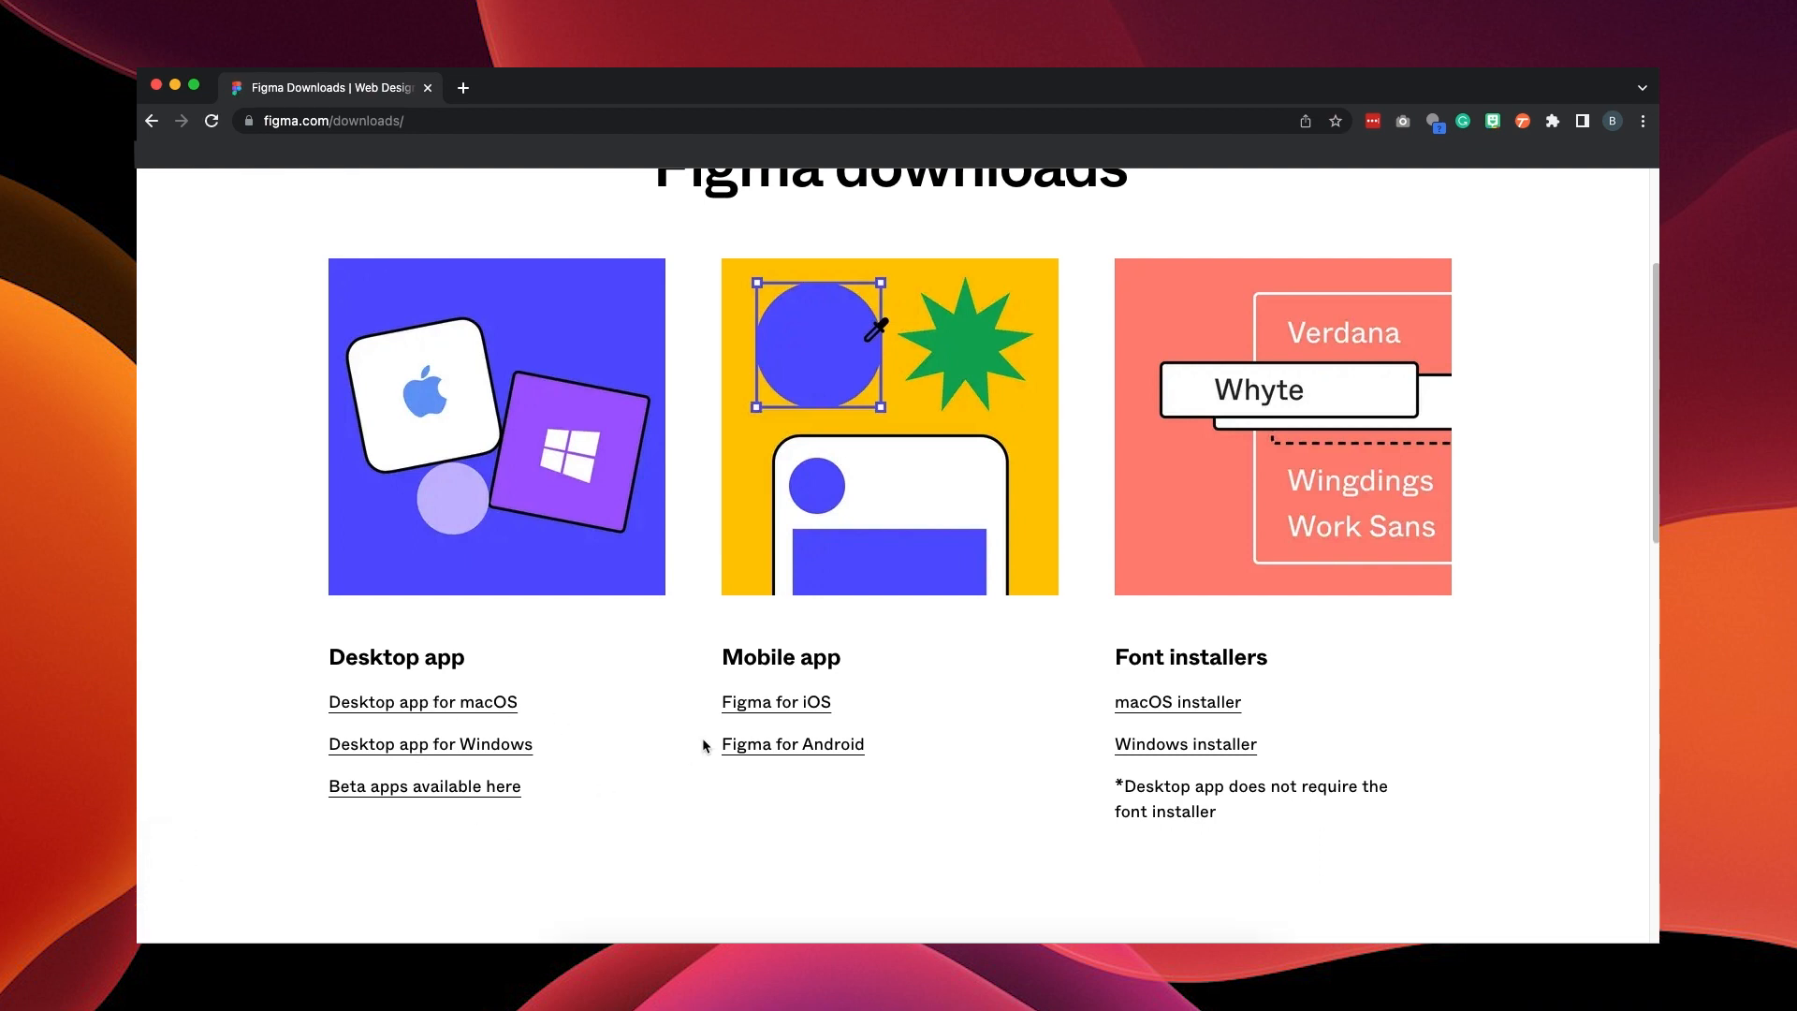
click(421, 701)
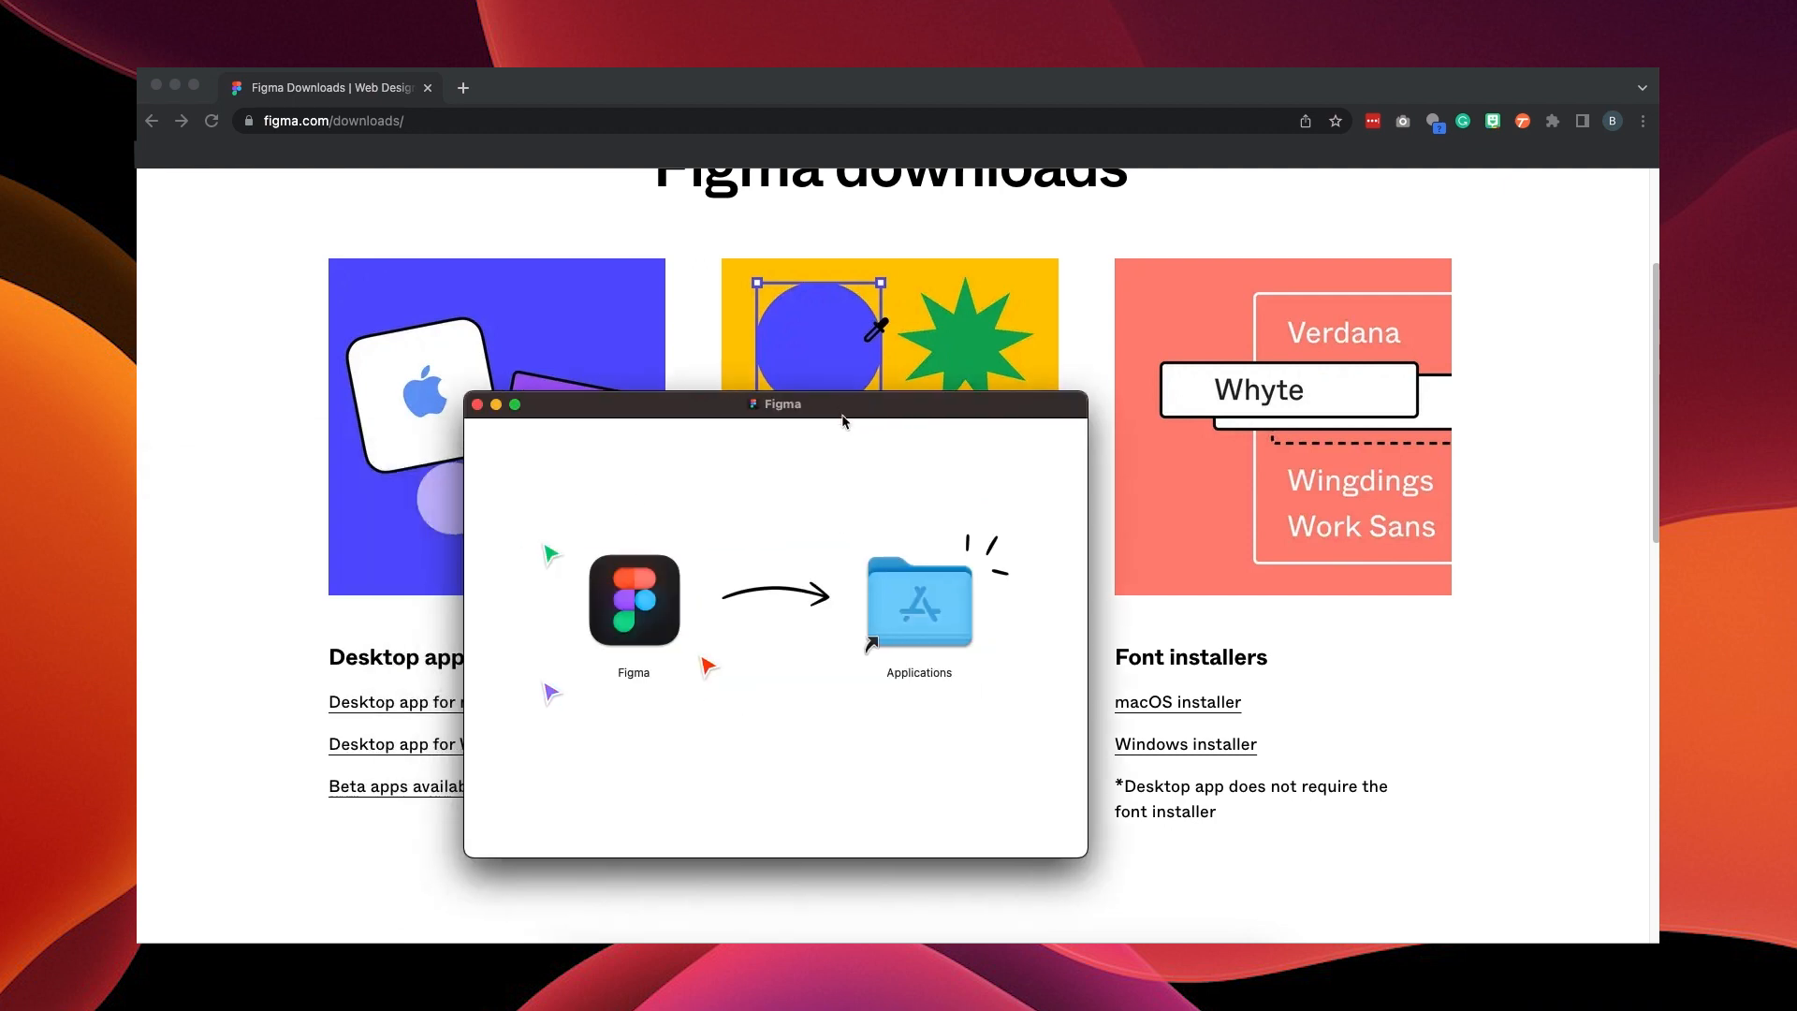
Drag Figma into Applications and confirm it appears in Launchpad
drag(633, 599, 919, 599)
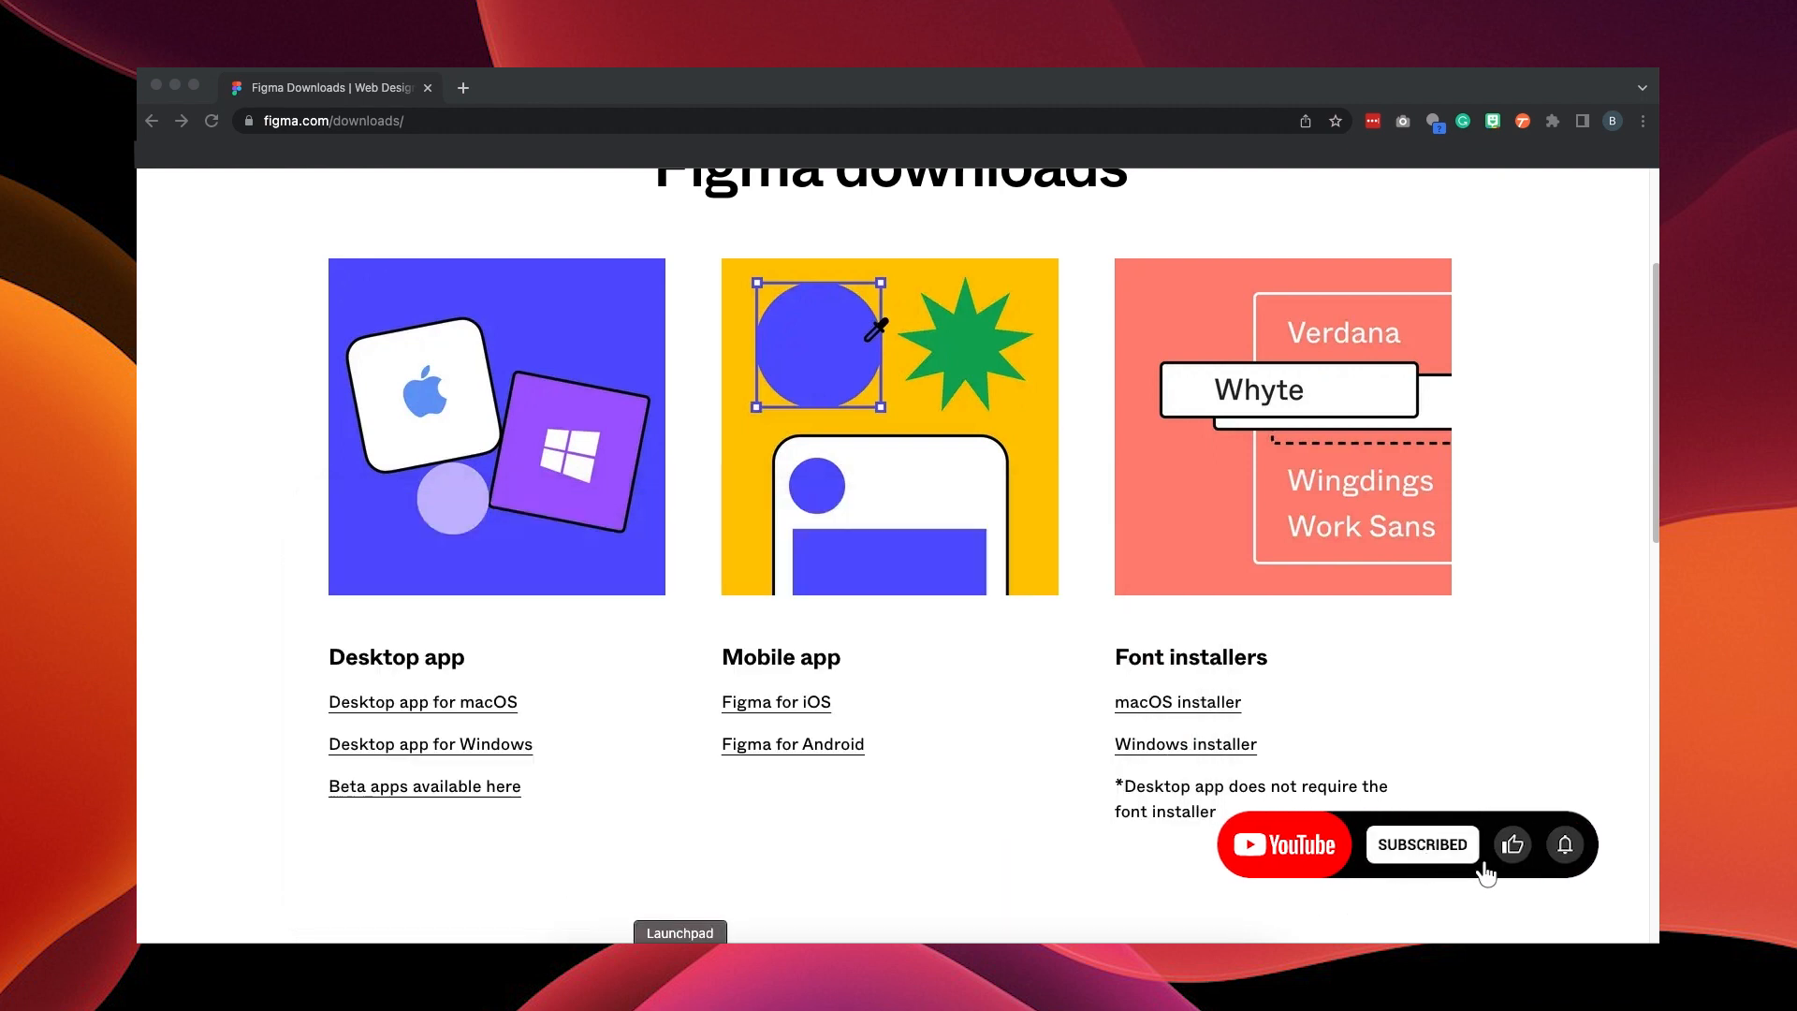
click(679, 932)
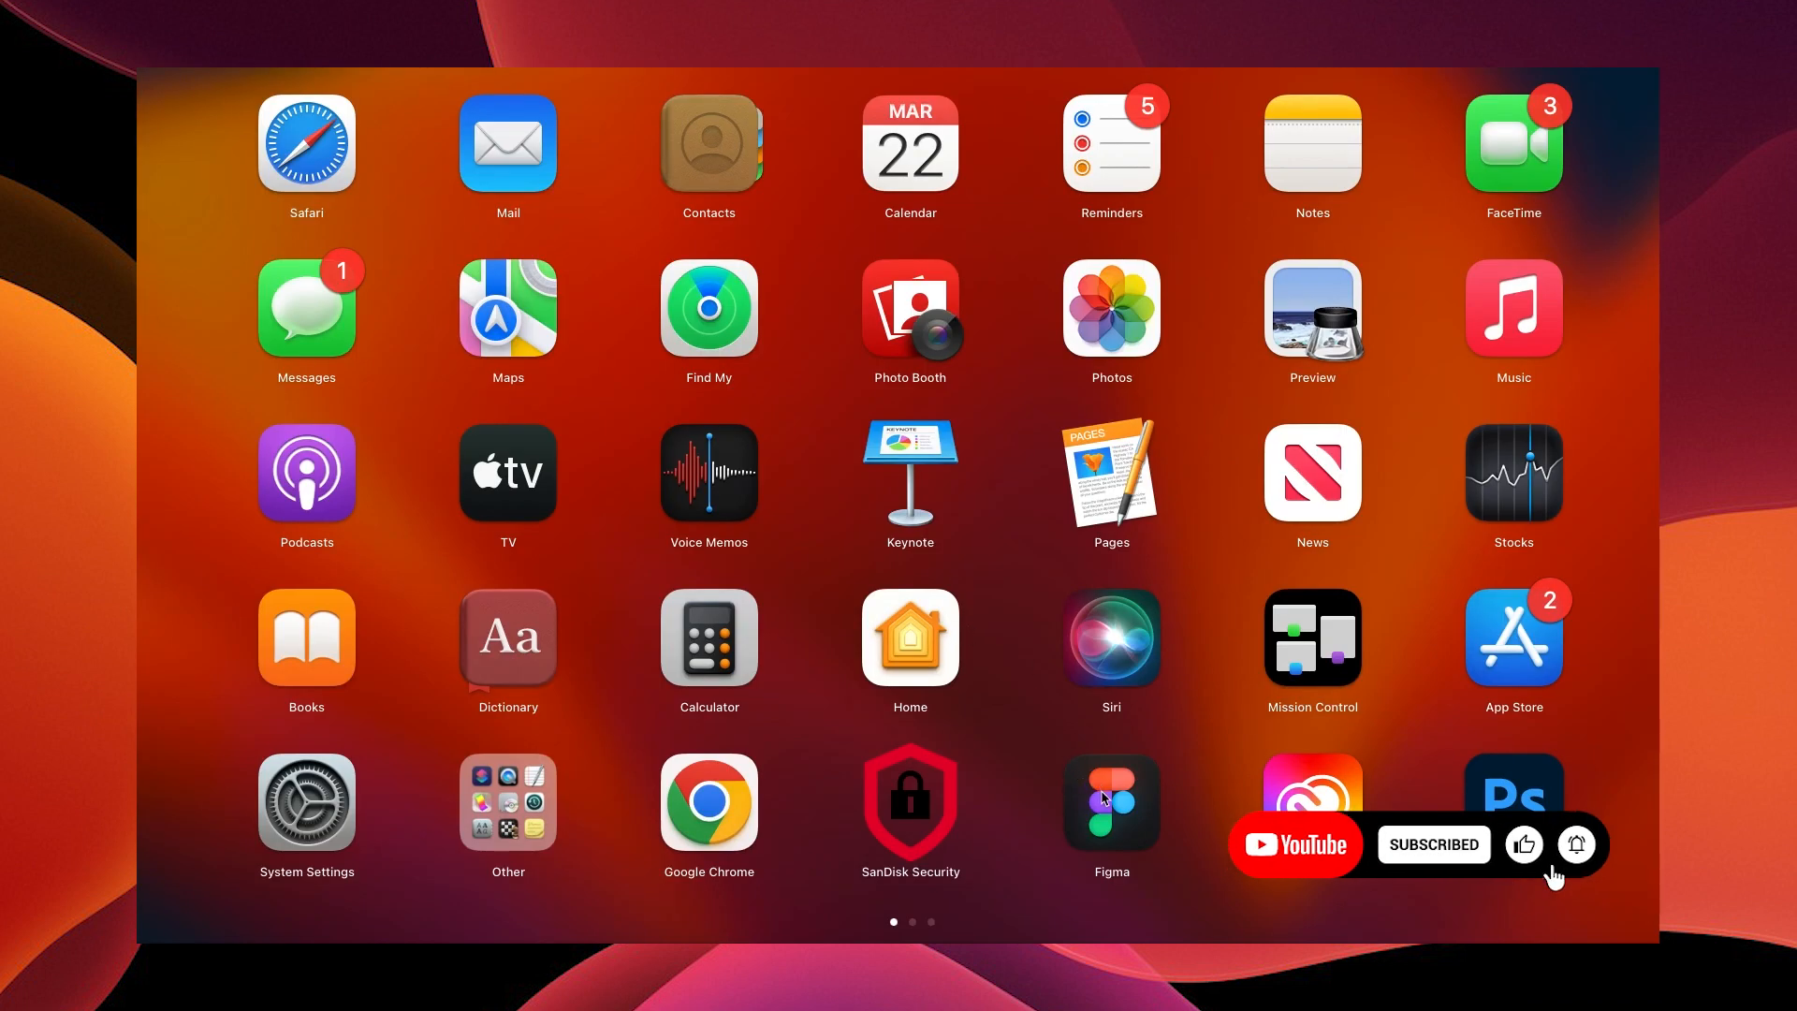